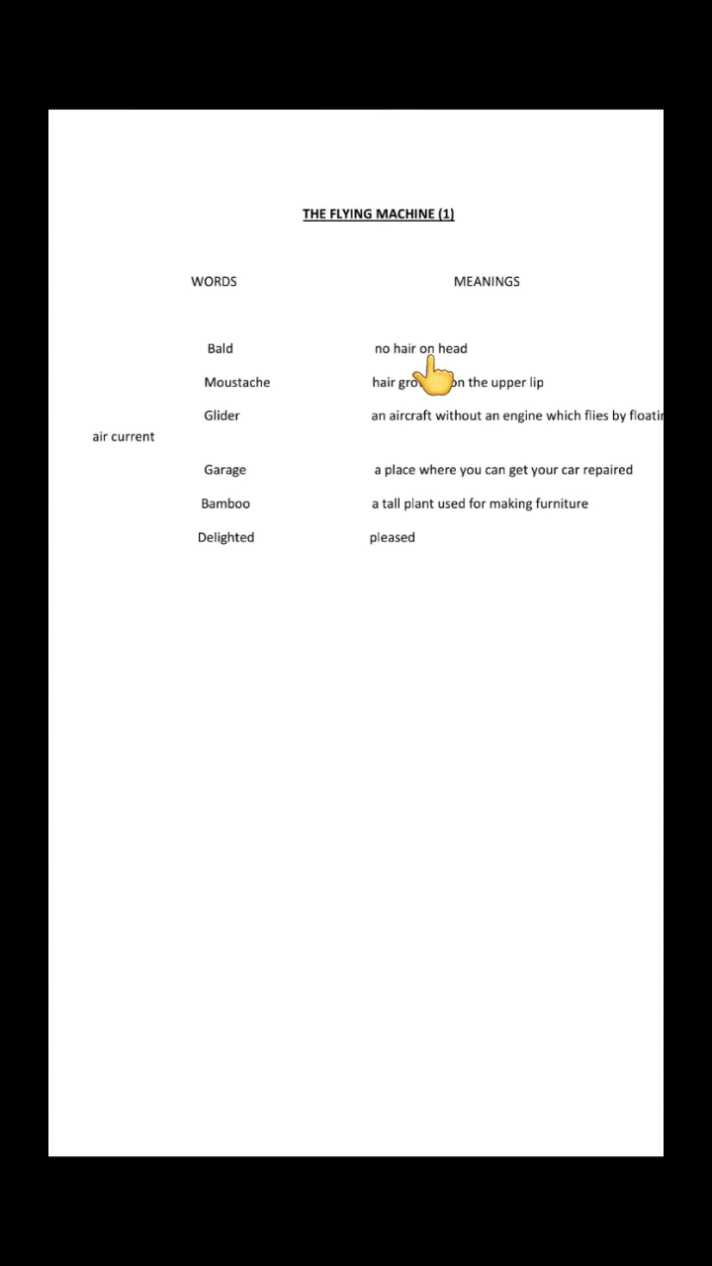
mouse_move(253, 400)
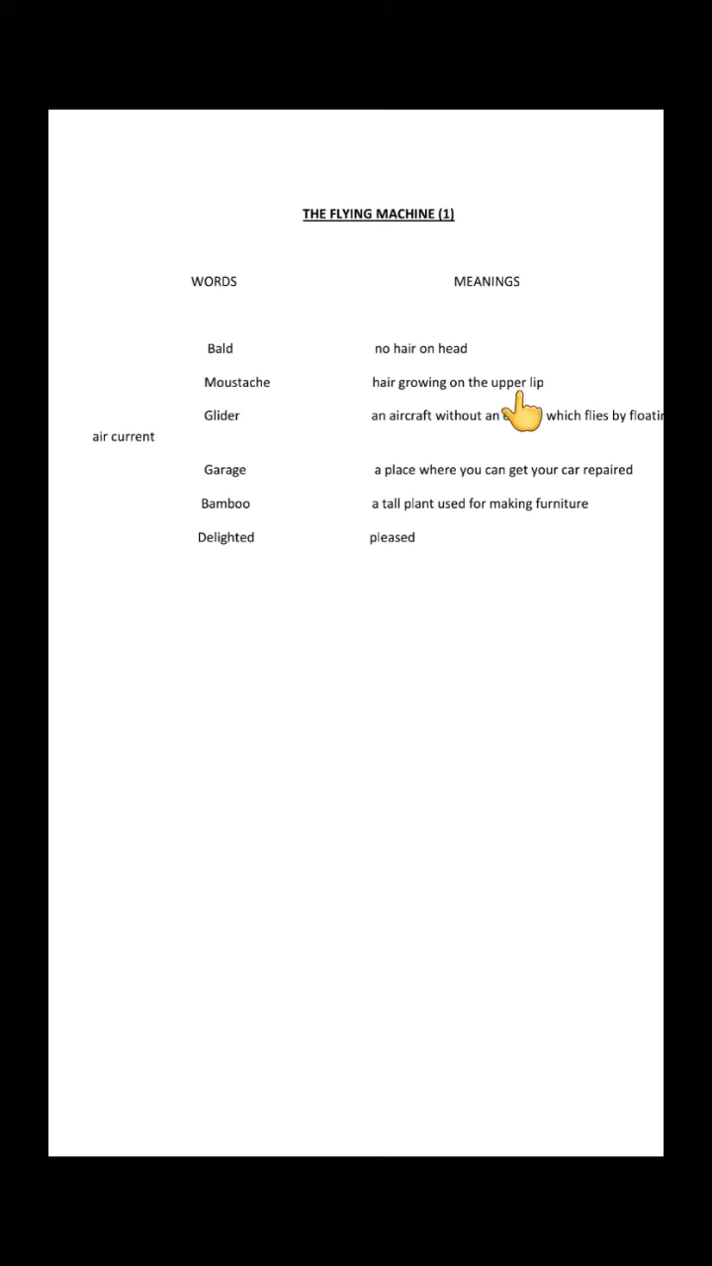
mouse_move(297, 425)
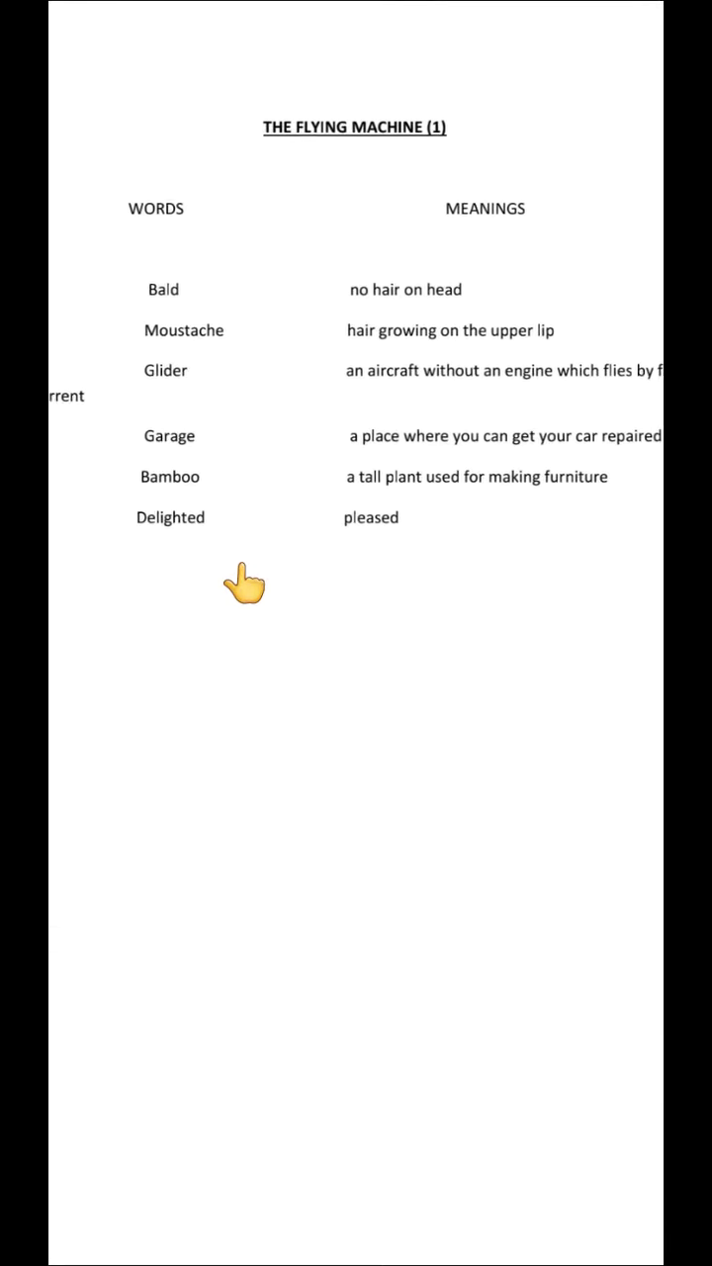
mouse_move(352, 566)
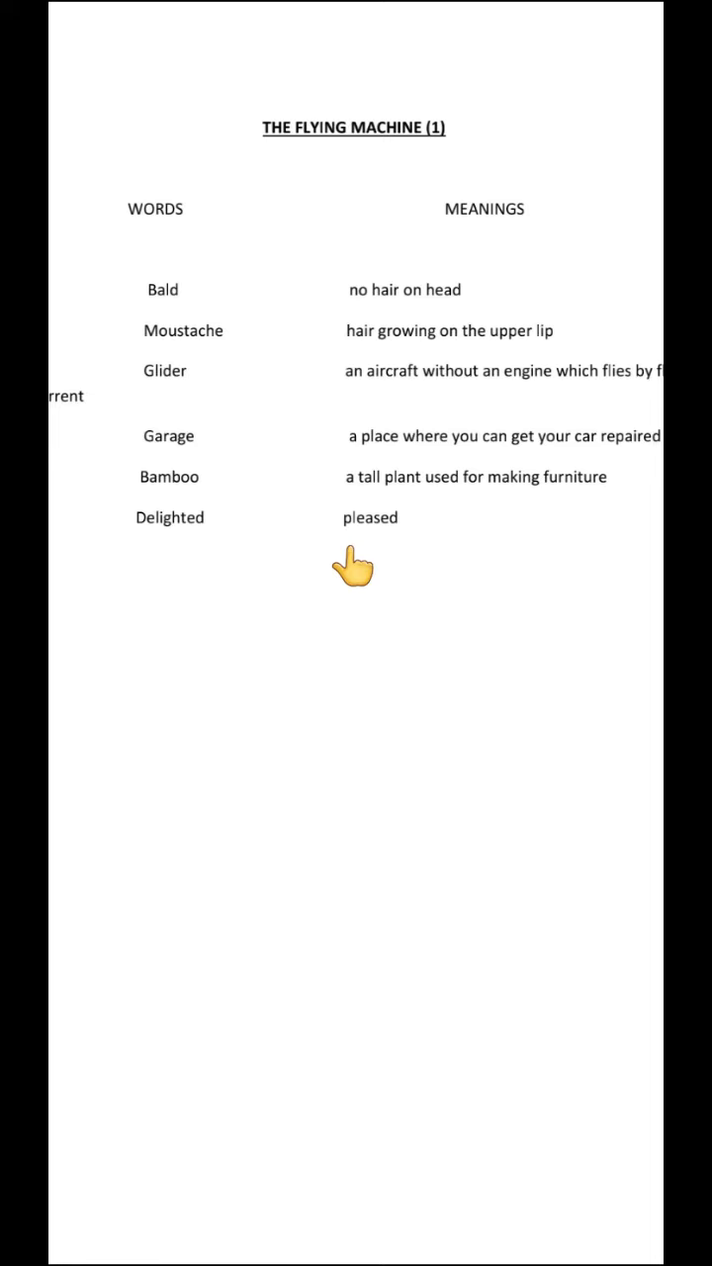
scroll(down, 3)
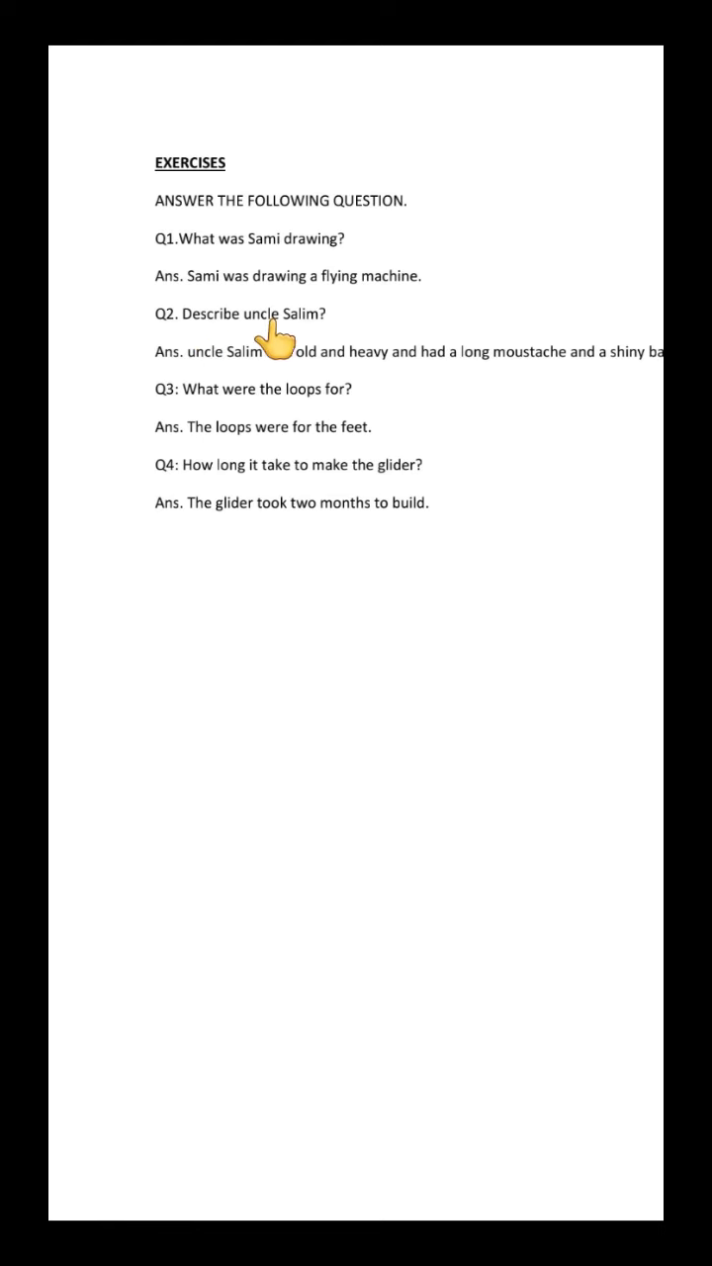
scroll(down, 3)
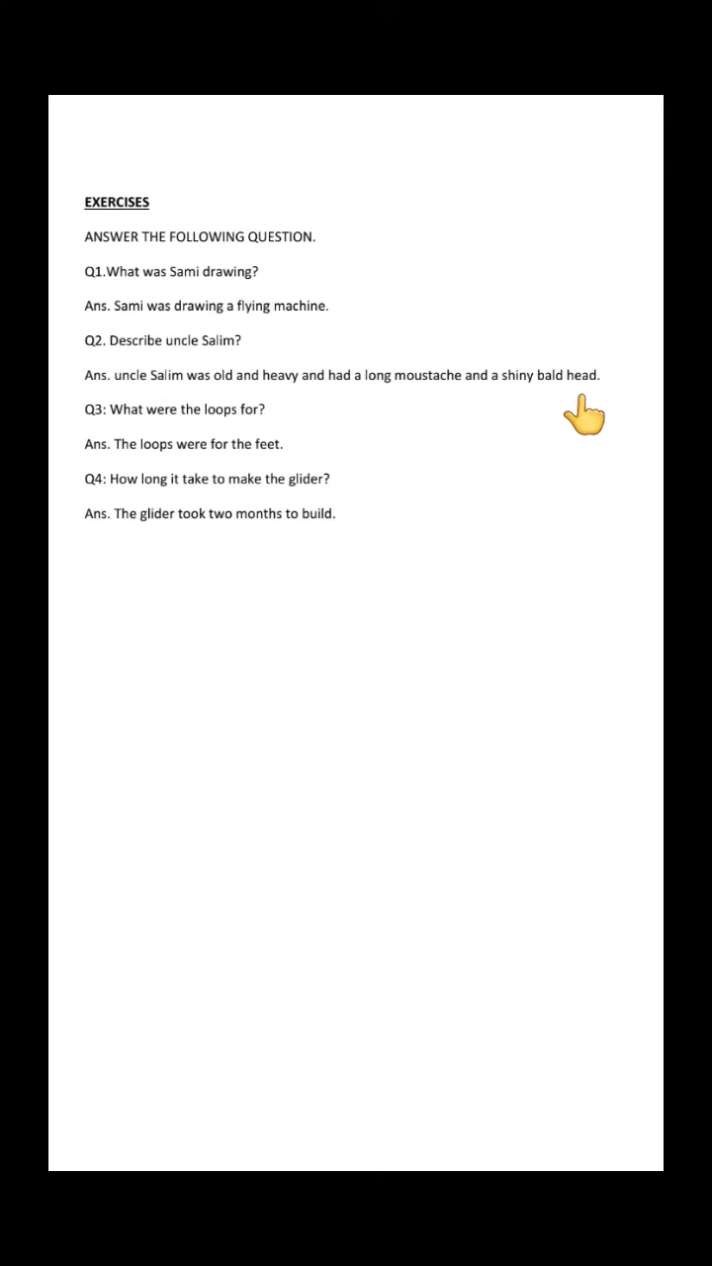
mouse_move(379, 425)
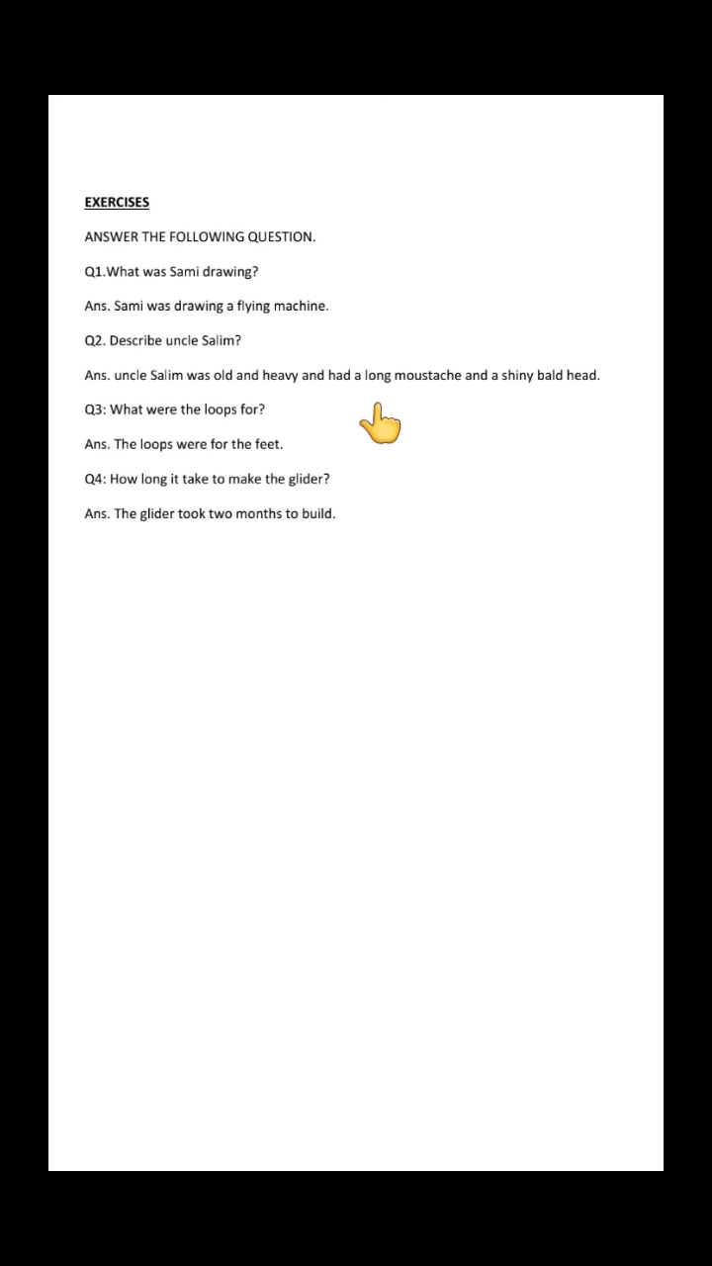
mouse_move(129, 445)
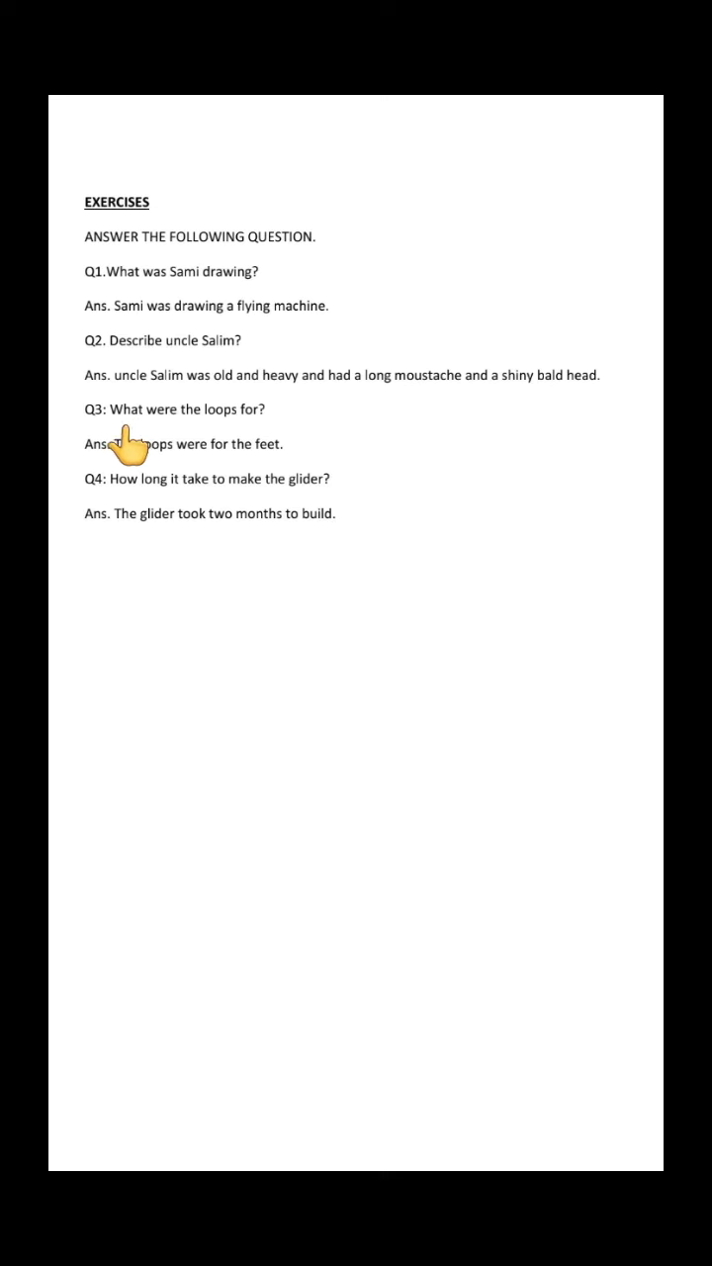
mouse_move(253, 445)
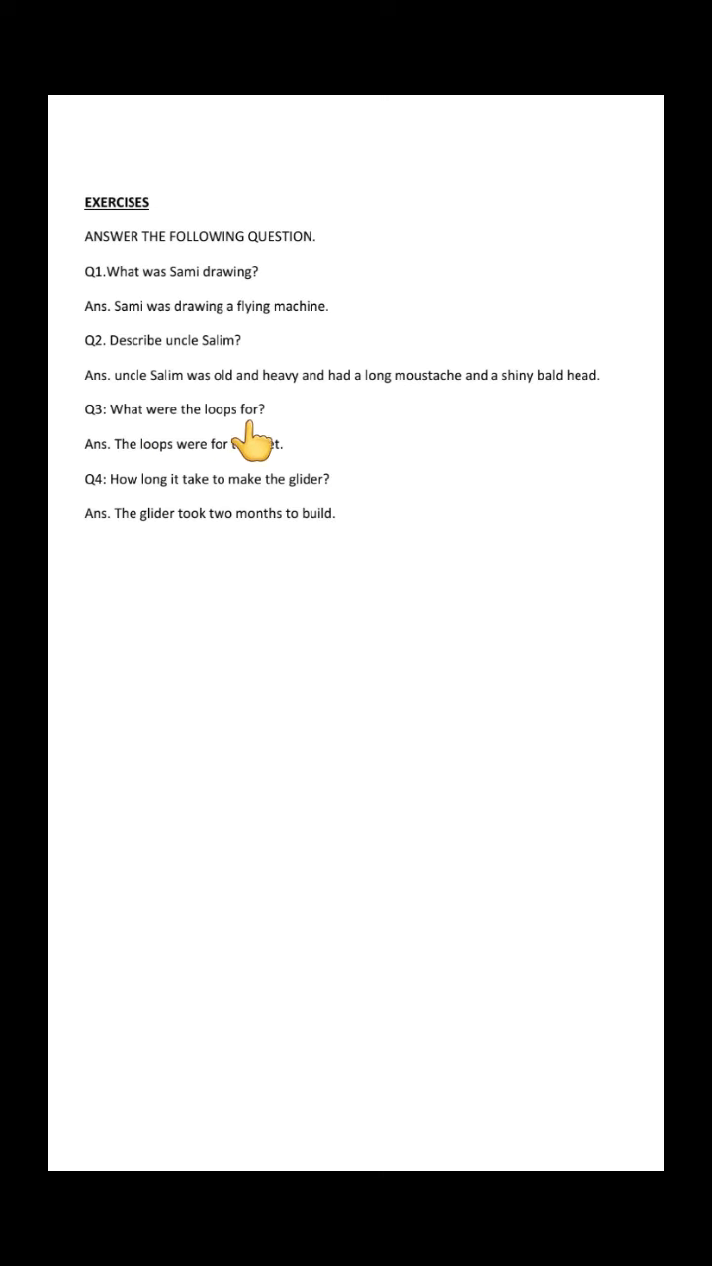
mouse_move(259, 443)
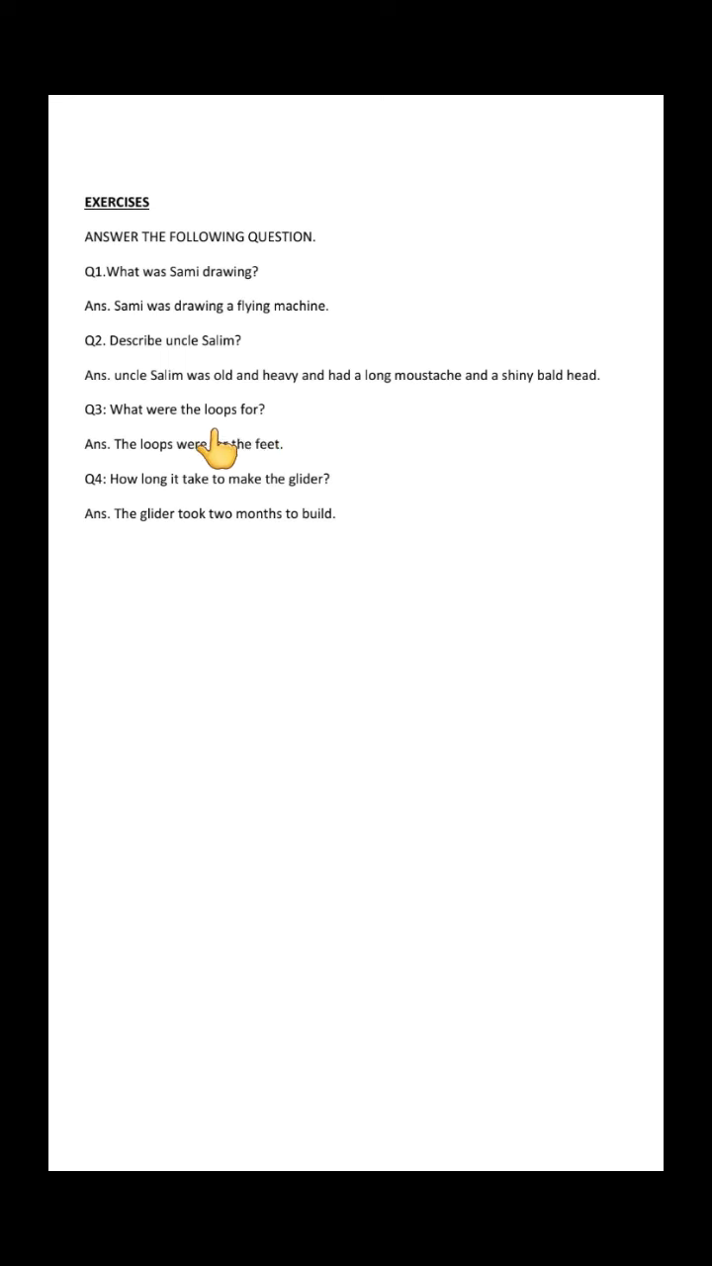
mouse_move(111, 479)
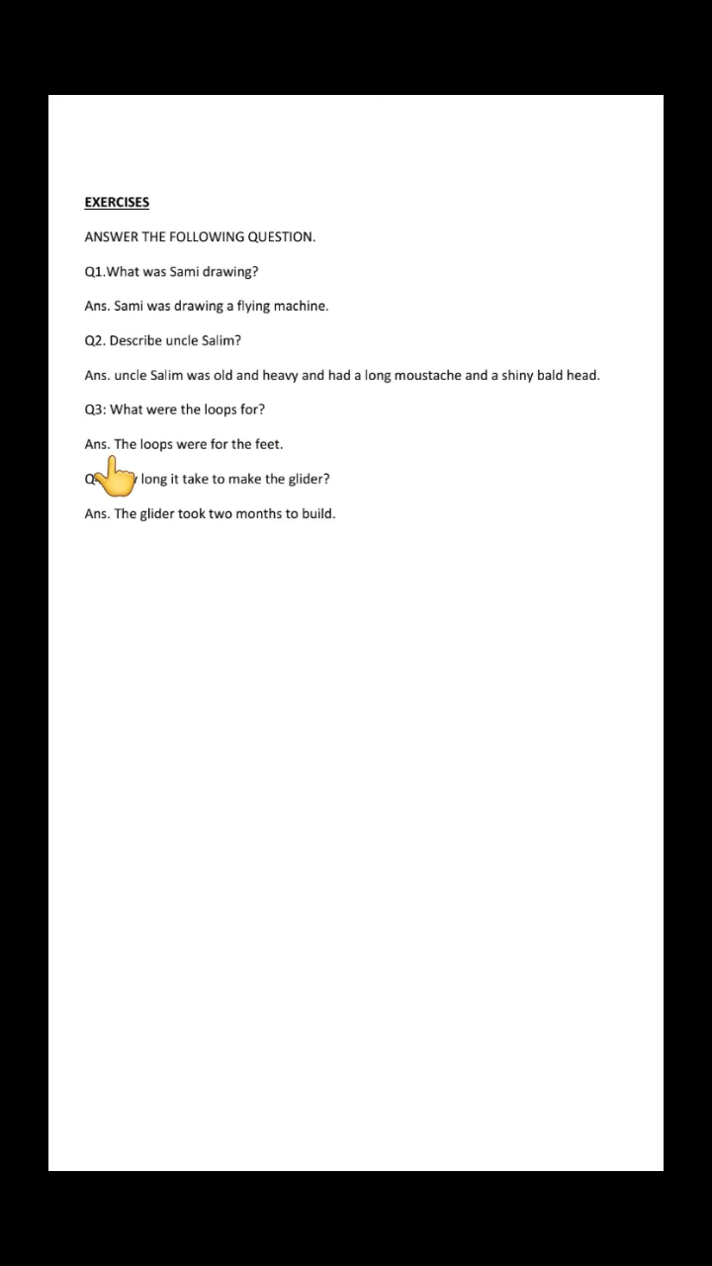